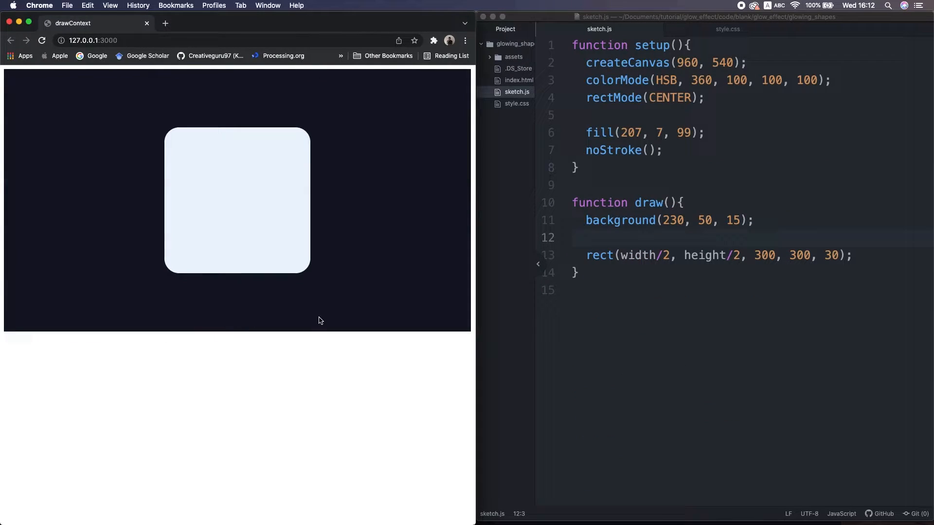
{"action": "mouse_move", "coordinate": [277, 364]}
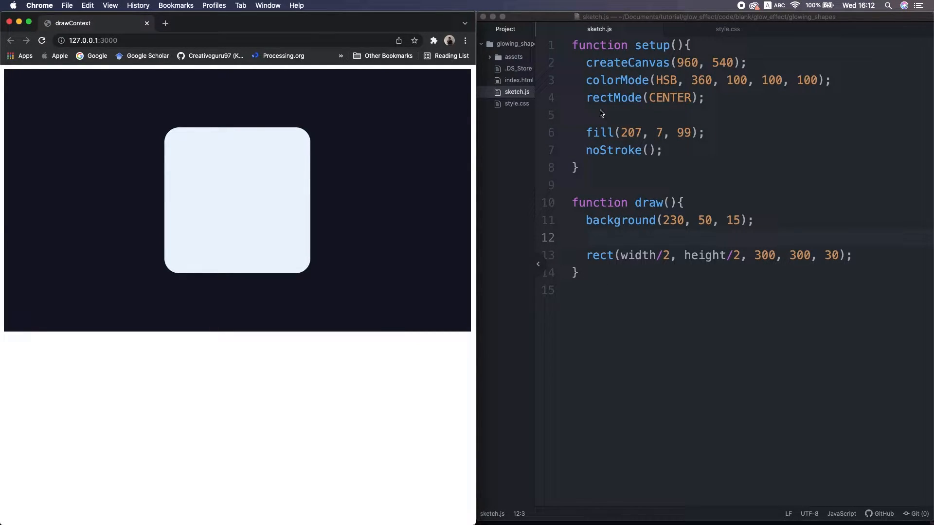
{"action": "mouse_move", "coordinate": [711, 215]}
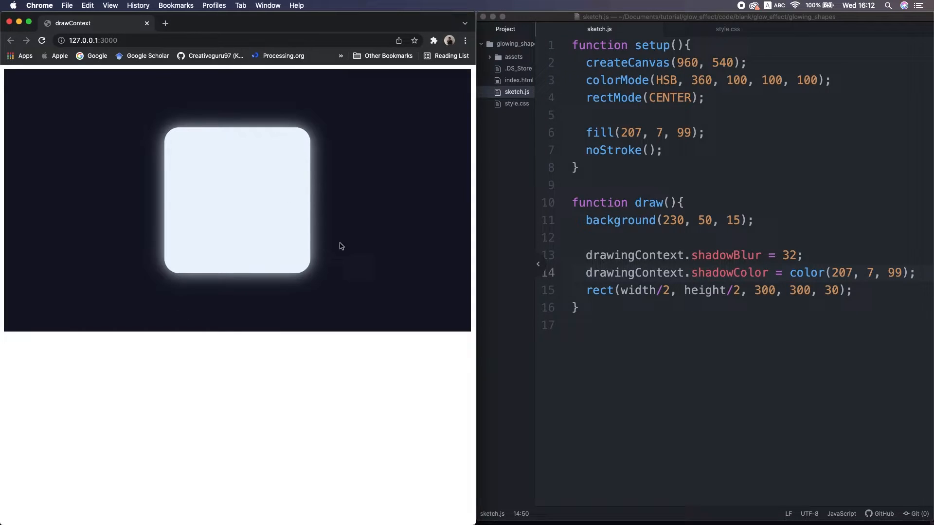
{"action": "mouse_move", "coordinate": [316, 357]}
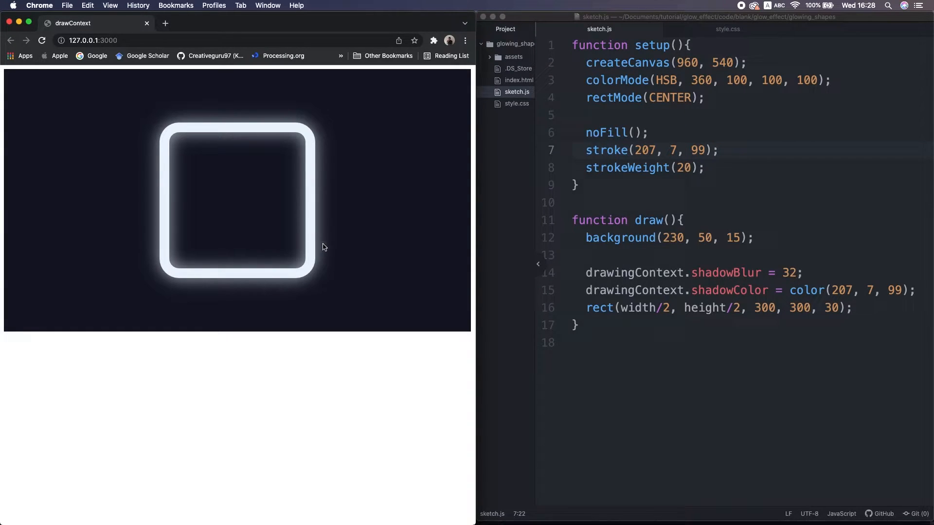
{"action": "mouse_move", "coordinate": [340, 266]}
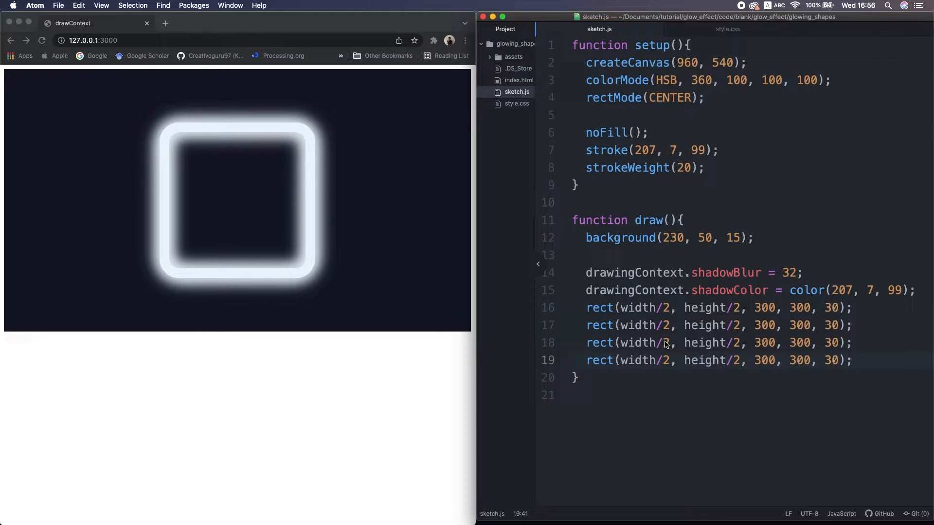
Duplicate the rect() line three times and save to brighten the square's glow
{"action": "left_click", "coordinate": [852, 361]}
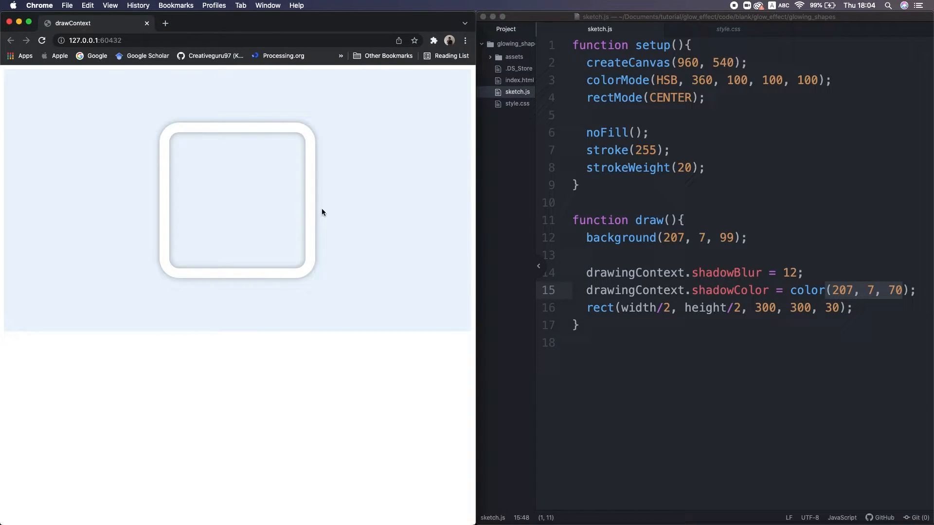
{"action": "mouse_move", "coordinate": [316, 281]}
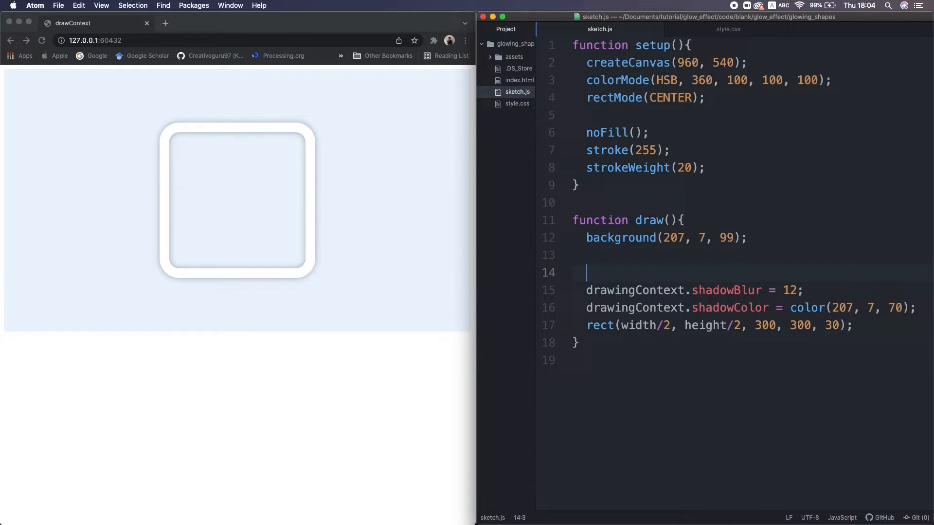
Set drawingContext.shadowOffsetX and shadowOffsetY to 10 in draw() and save
{"action": "type", "text": "drawingContext.shadowOffsetX = 10;"}
{"action": "type", "text": "drawingContext.shadowOffsetY = 10;"}
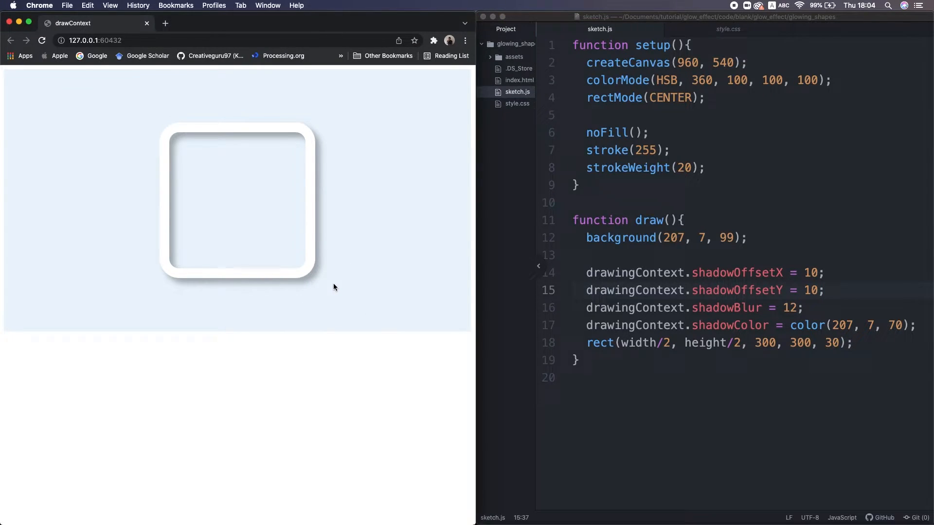
Declare offsetX = map(mouseX, 0, width, 20, -20) and assign it as the shadow offset
{"action": "type", "text": "let o"}
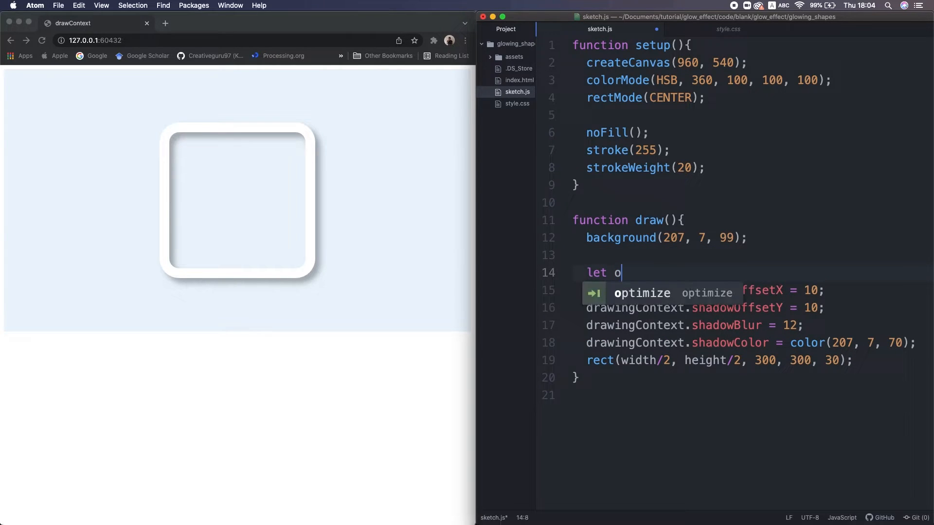
{"action": "type", "text": "ffsetX = map("}
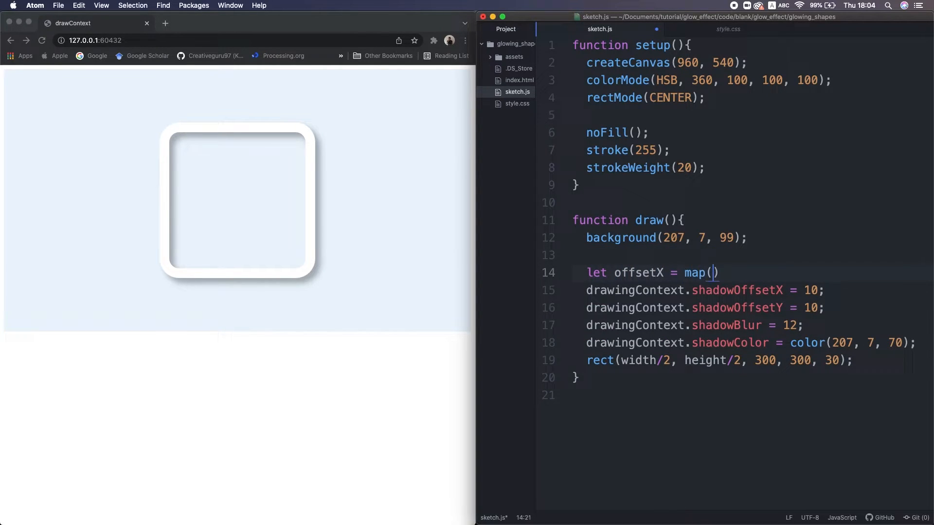
{"action": "type", "text": "mouseX, 0, width"}
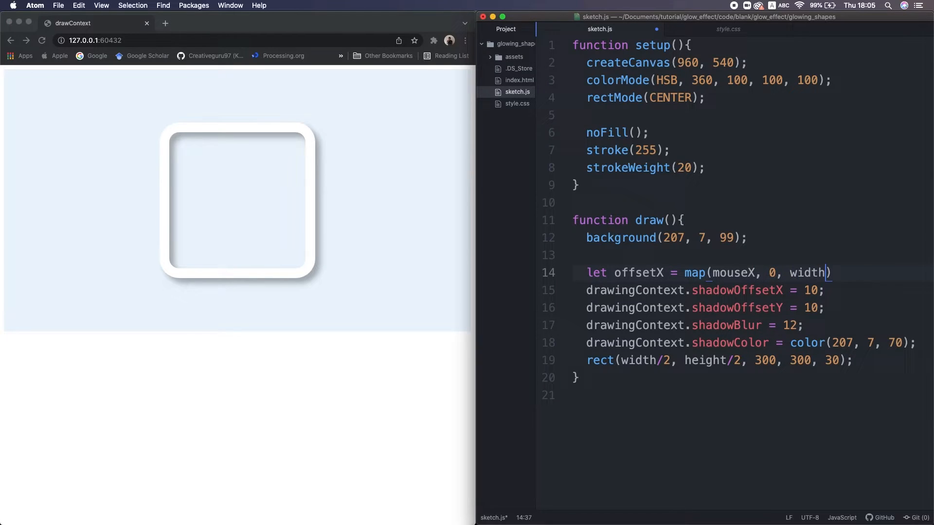
{"action": "type", "text": ", 20, -20)"}
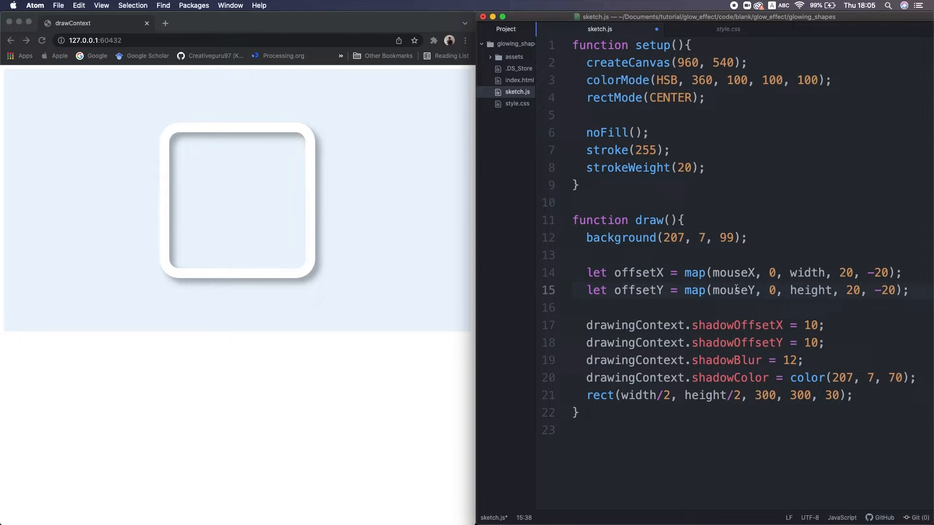
{"action": "type", "text": "offsetX"}
{"action": "left_click", "coordinate": [752, 342]}
{"action": "type", "text": "offsetY"}
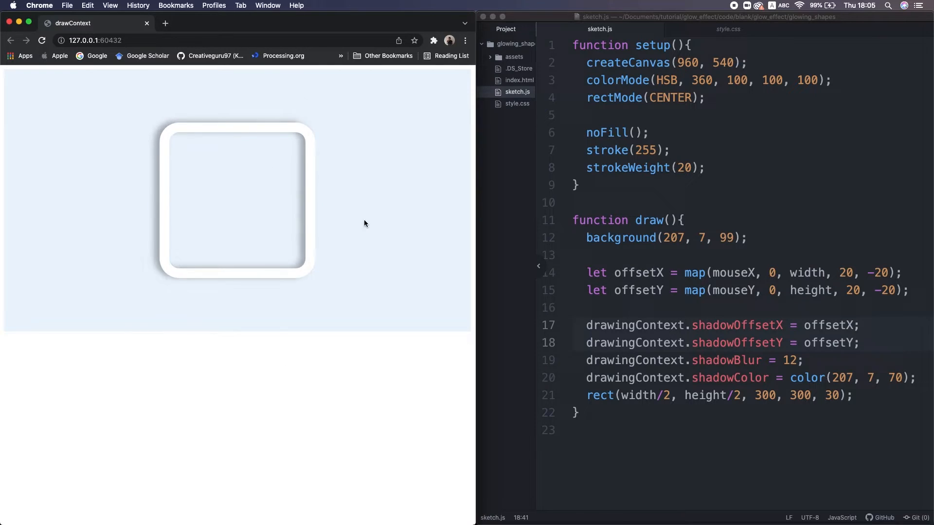
{"action": "mouse_move", "coordinate": [270, 335]}
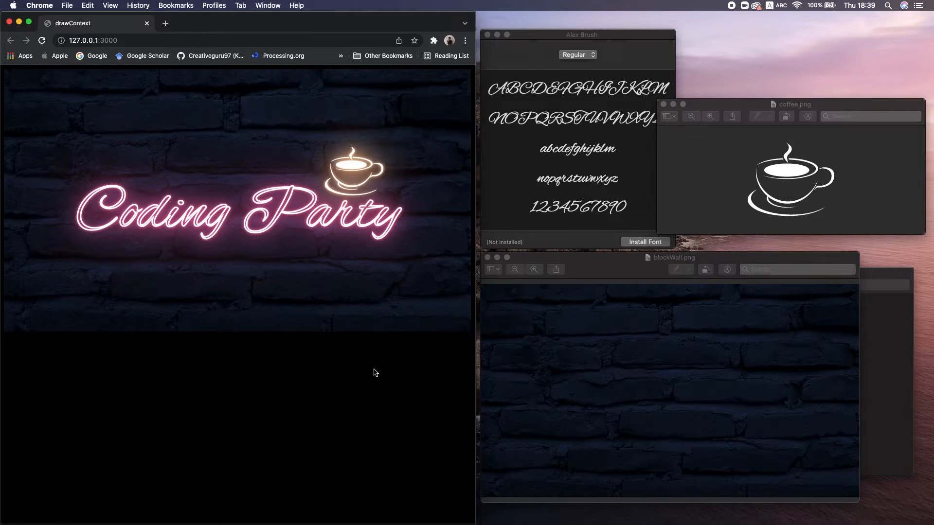
{"action": "mouse_move", "coordinate": [353, 308]}
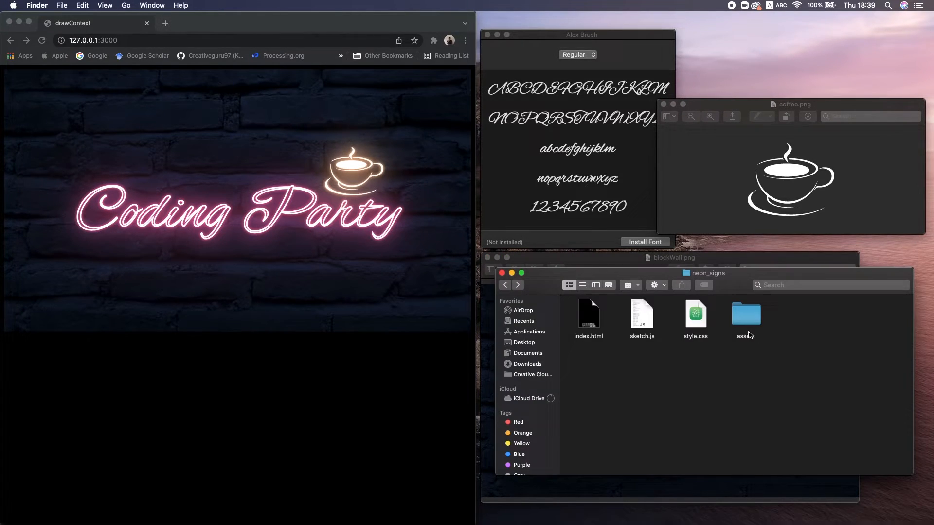
Open the assets folder inside neon_signs to view its images
{"action": "double_click", "coordinate": [745, 313]}
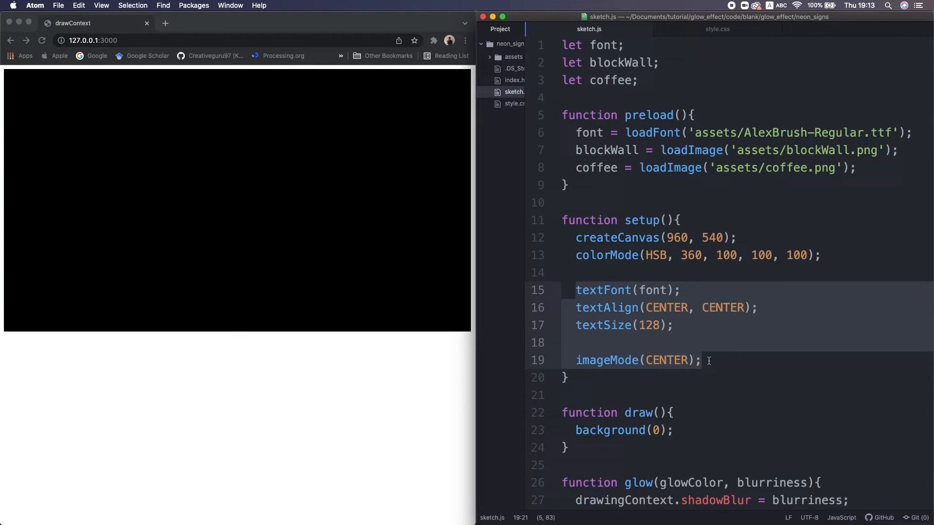
Replace background(0) in draw() with image(blockWall, width/2, height/2)
{"action": "scroll", "scroll_direction": "down", "scroll_amount": 3}
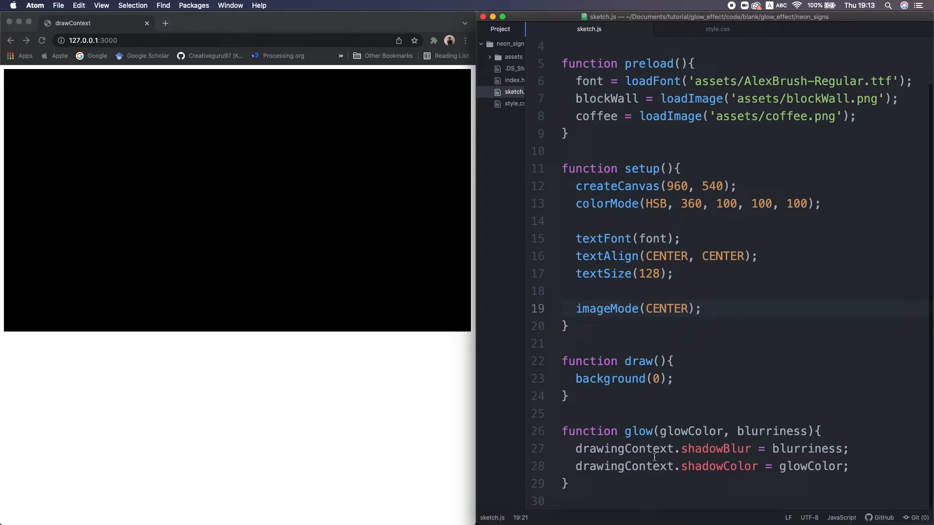
{"action": "left_click", "coordinate": [701, 309]}
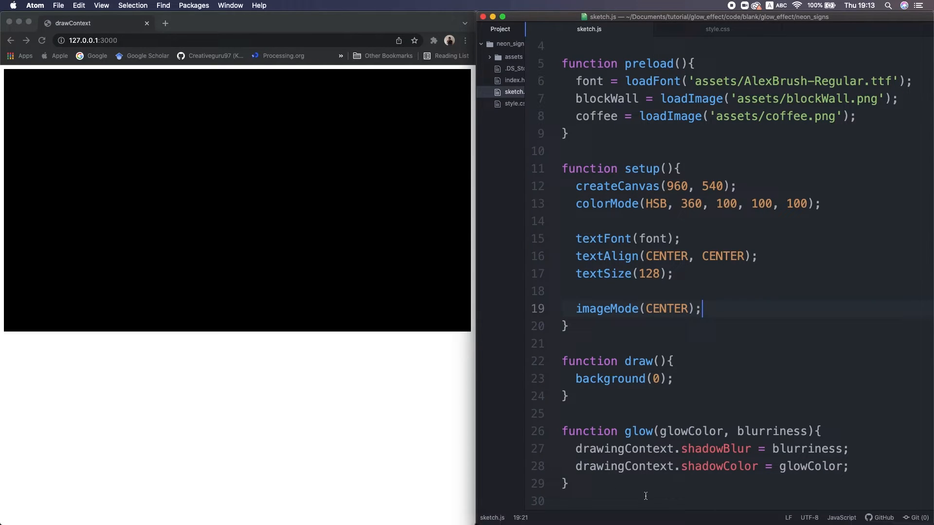
{"action": "left_click", "coordinate": [674, 379]}
{"action": "type", "text": "image(bl"}
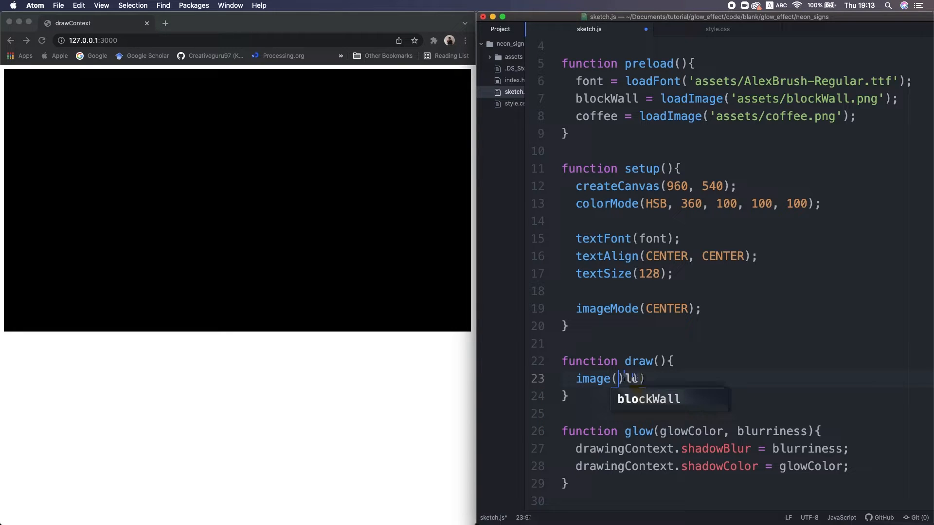
{"action": "type", "text": "blockWall, width/2, height"}
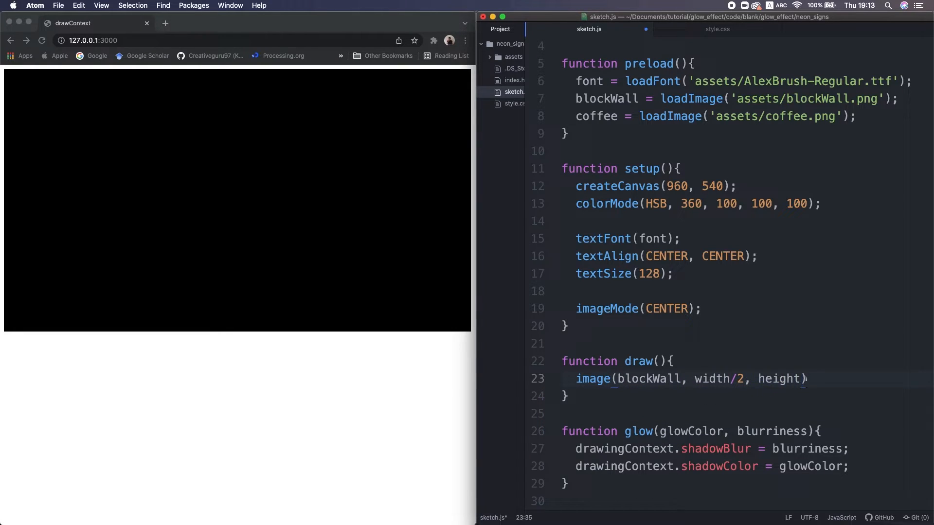
{"action": "type", "text": "/2);"}
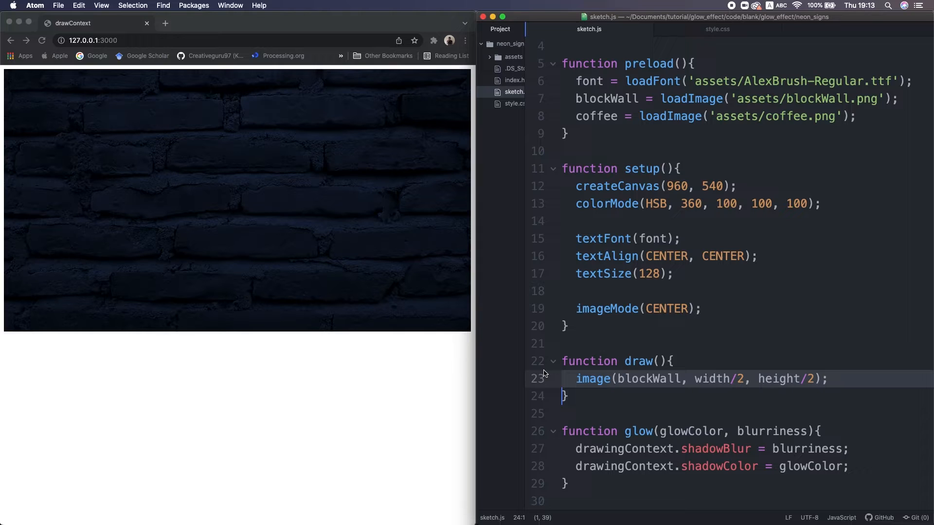
{"action": "type", "text": "function textNeon()"}
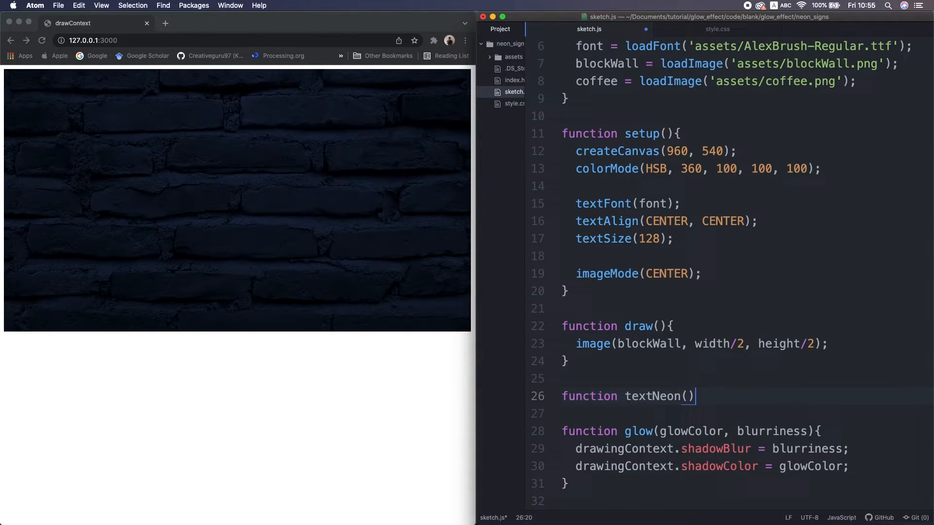
Make textNeon draw the text 'Coding Party' and call textNeon() from draw()
{"action": "type", "text": "text('Co')"}
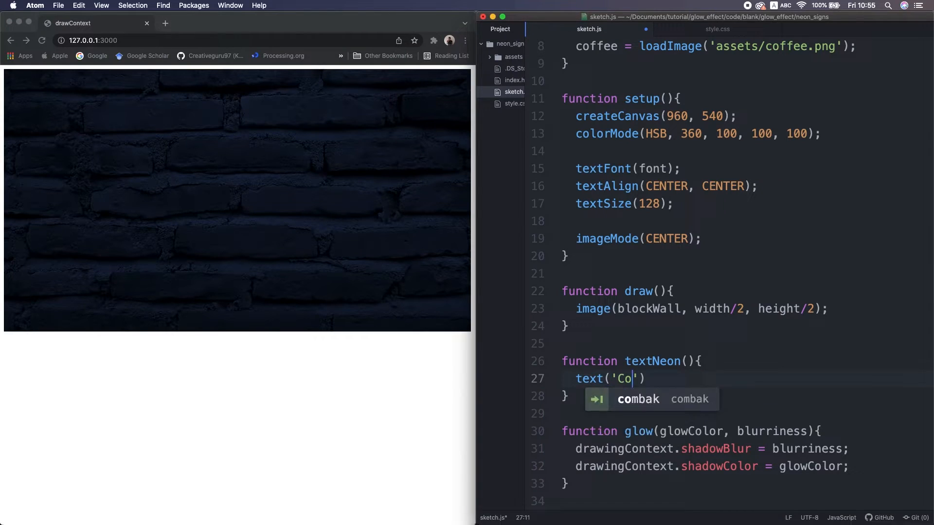
{"action": "type", "text": "ding Party', width/2, height/2"}
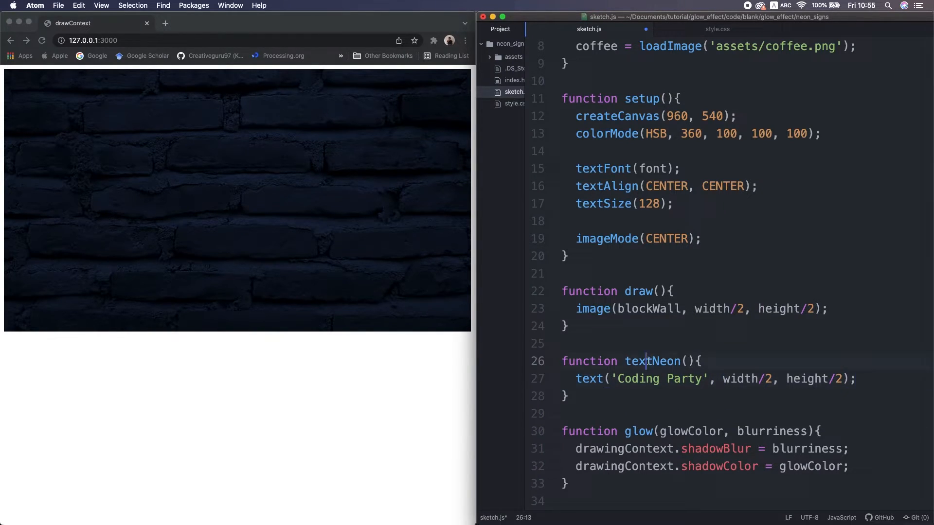
{"action": "type", "text": "textNeon()"}
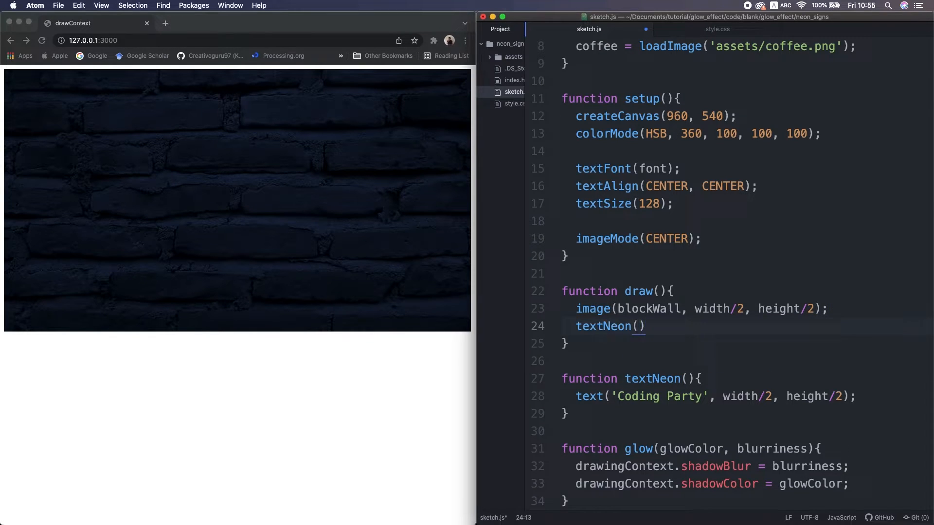
Give the text strokeWeight 3 and pink glow layers using color(332, 58, 91, 100)
{"action": "type", "text": "noFill();"}
{"action": "type", "text": "stroke"}
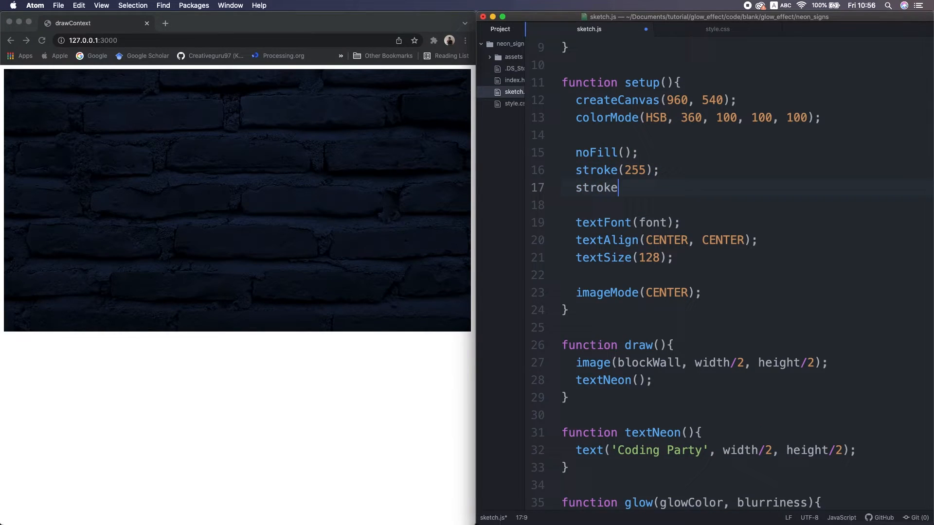
{"action": "type", "text": "Weight(3);"}
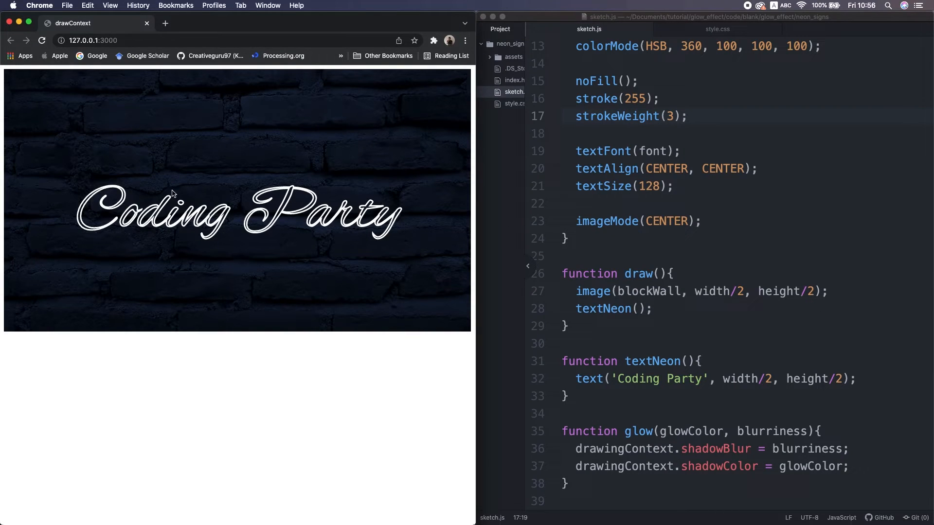
{"action": "left_click", "coordinate": [625, 431]}
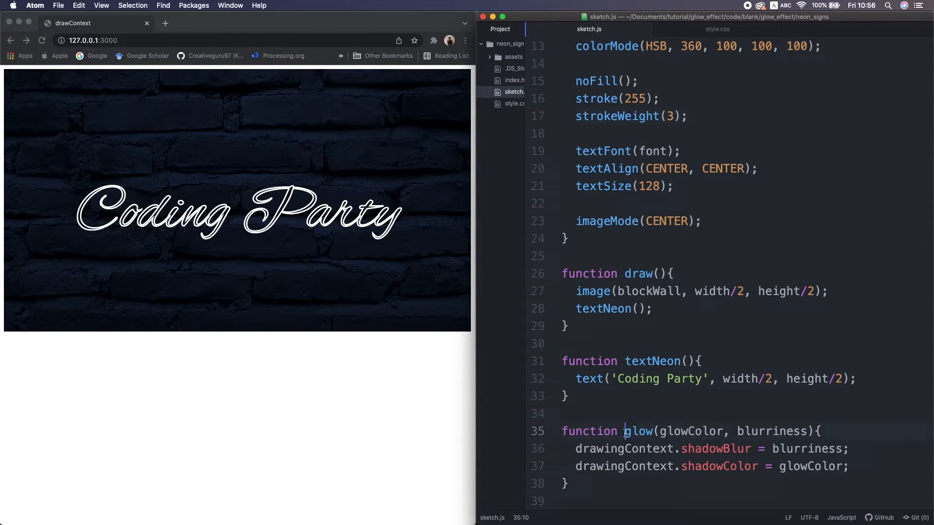
{"action": "type", "text": "glow(glowColor, blurriness);"}
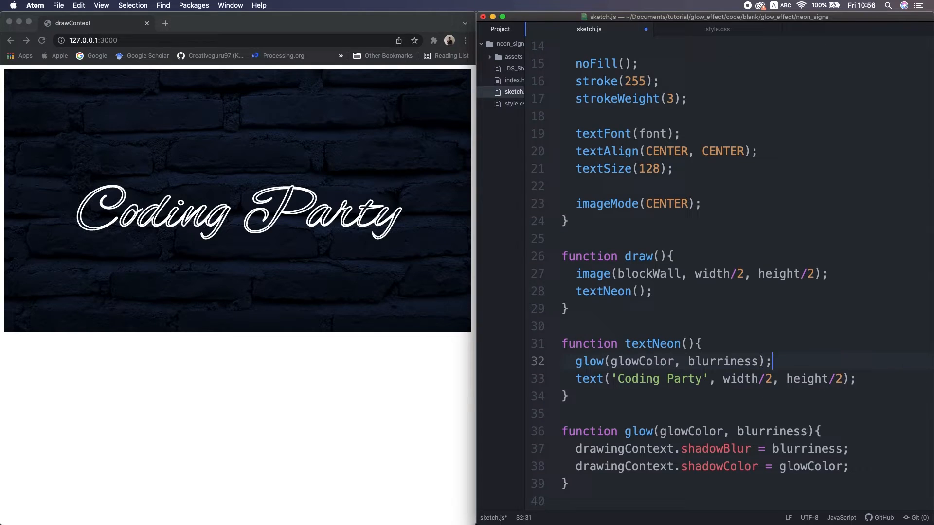
{"action": "type", "text": "color(332), 12);"}
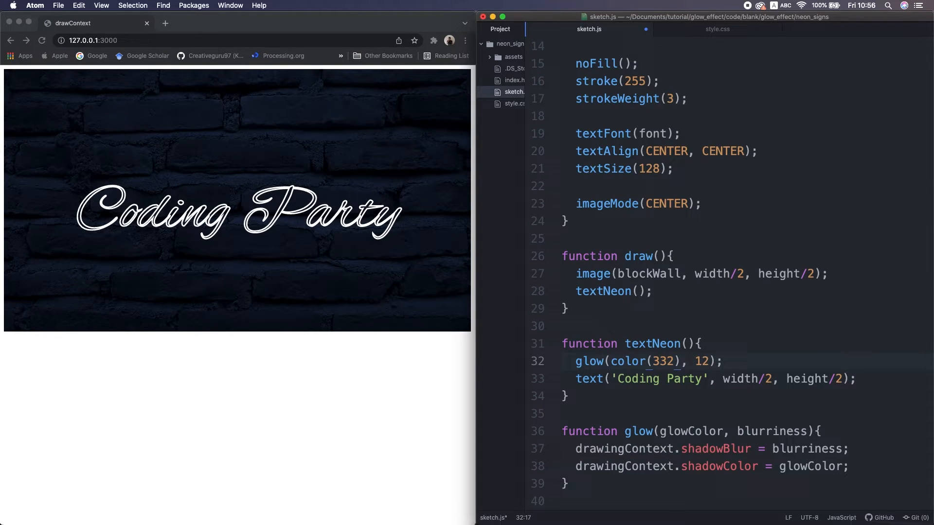
{"action": "type", "text": ", 58, 91, 100)"}
{"action": "type", "text": "function imageNeon(x, ){"}
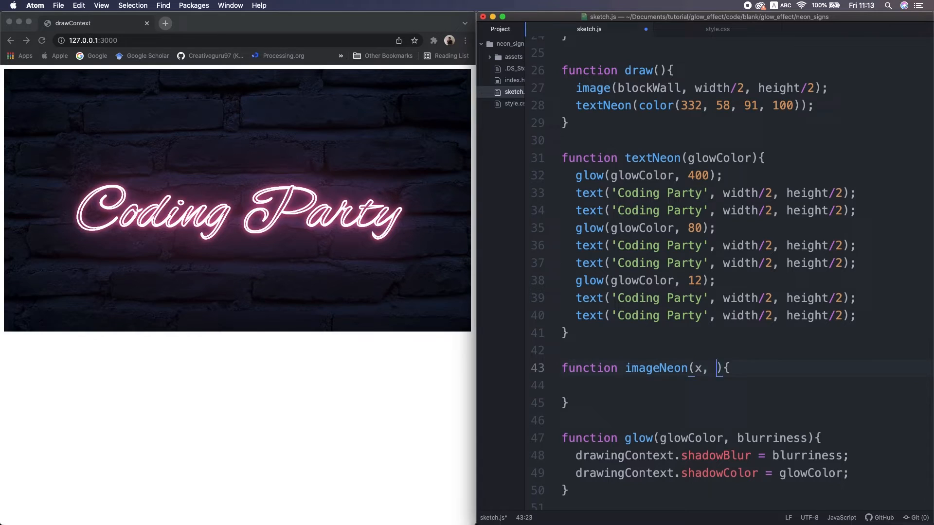
Complete imageNeon(x, y, glowColor) with image(coffee, x, y, 120, 100) glows and call it in draw()
{"action": "type", "text": "y, glowColor"}
{"action": "left_click", "coordinate": [748, 385]}
{"action": "type", "text": "glow(glowColor, 160);"}
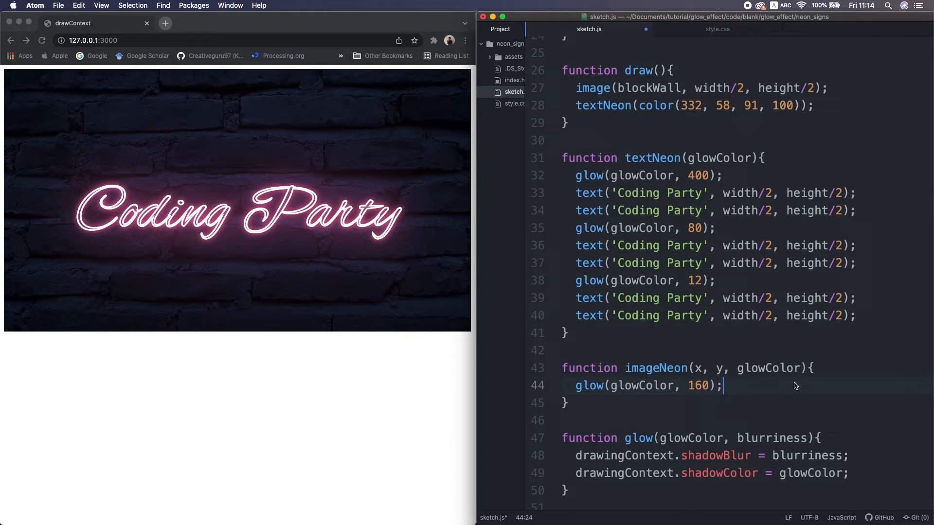
{"action": "type", "text": "image(coffee"}
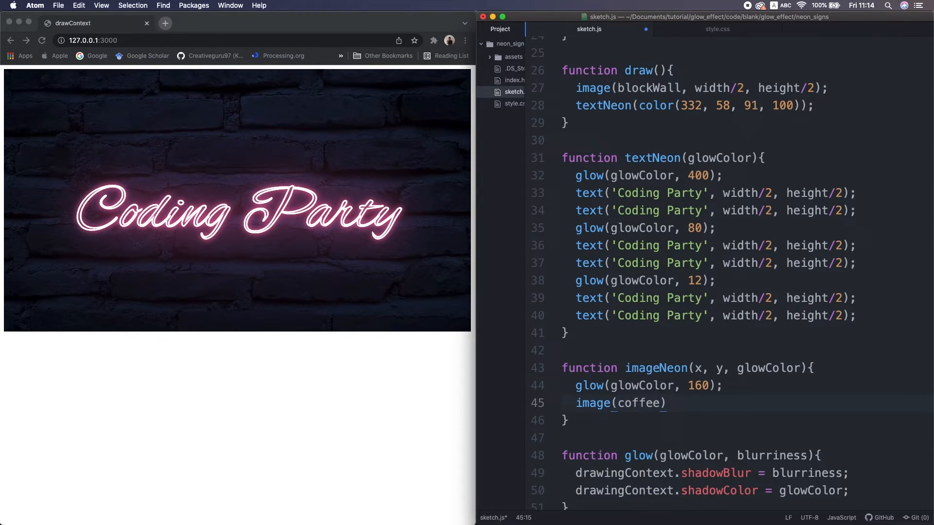
{"action": "type", "text": ", x, y, 120, 100"}
{"action": "type", "text": "imageNeon(x, y, glowColor"}
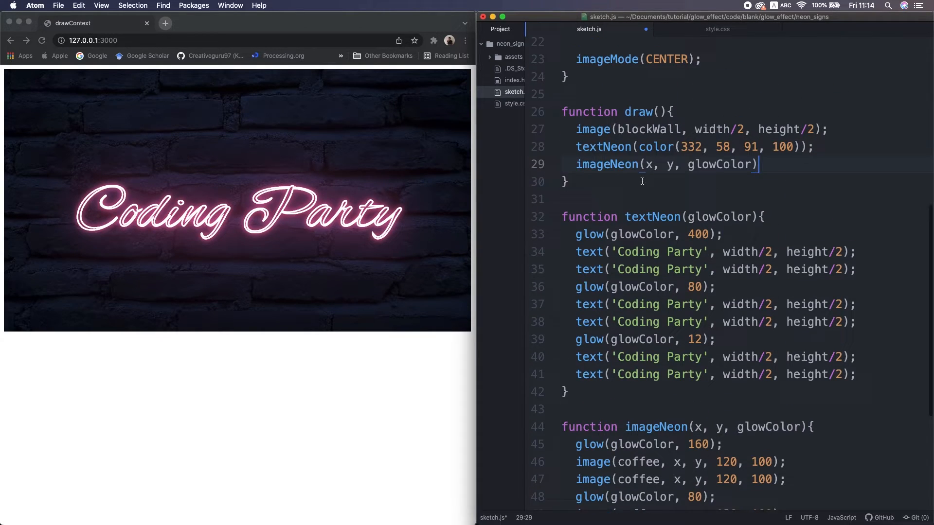
{"action": "type", "text": "width/2"}
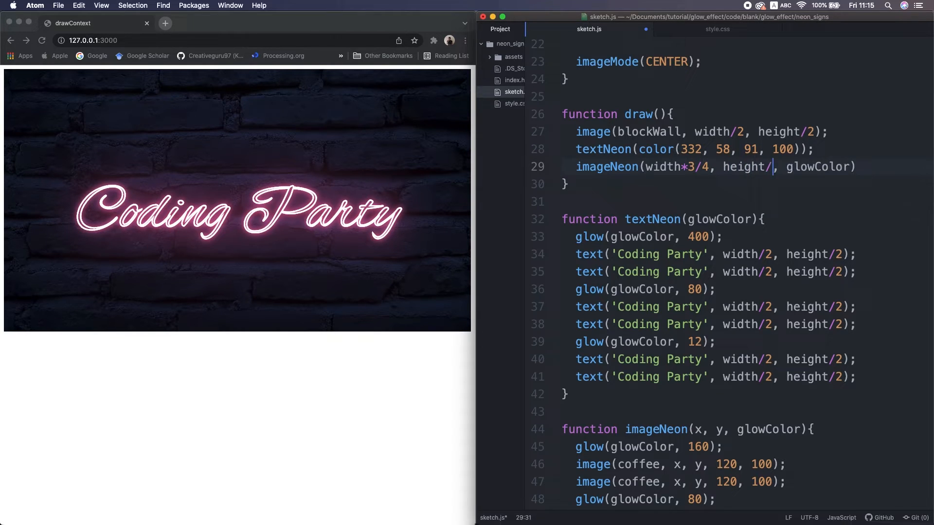
{"action": "type", "text": "2-60, color"}
{"action": "type", "text": "let"}
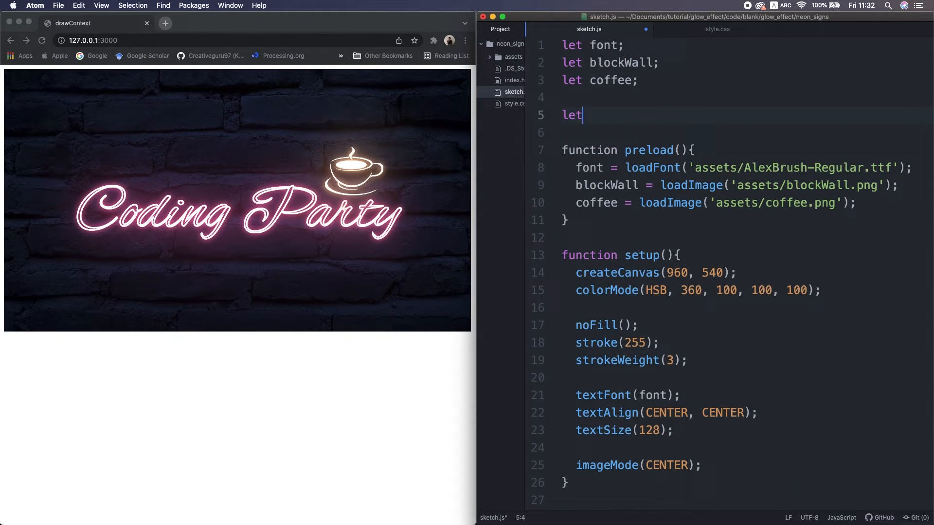
Declare offset and write flickering(): add 0.08, return 0 if noise < 0.30, else 100
{"action": "type", "text": "offset"}
{"action": "type", "text": "function"}
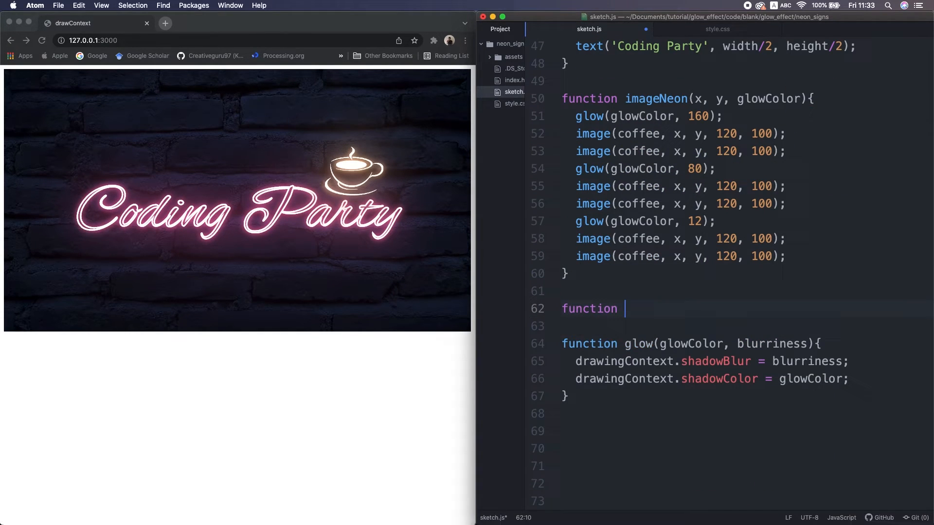
{"action": "type", "text": "flickering()"}
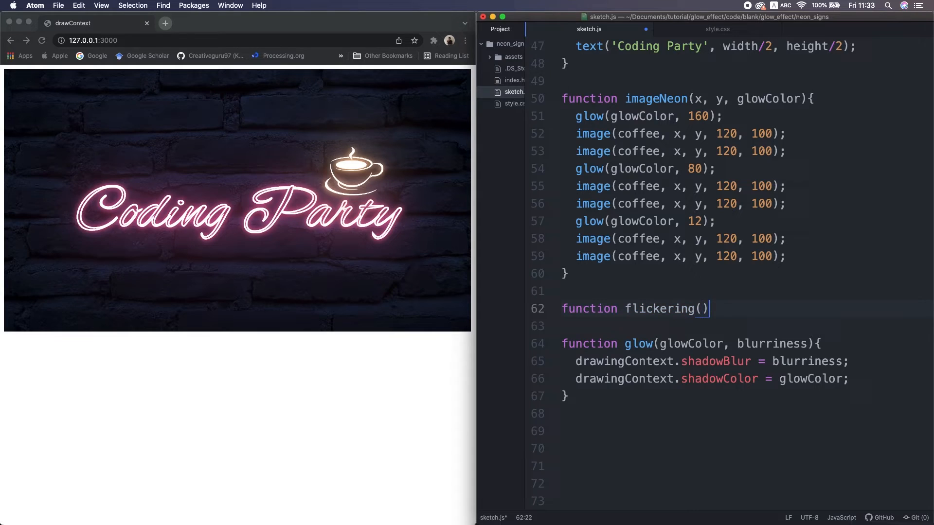
{"action": "type", "text": "{"}
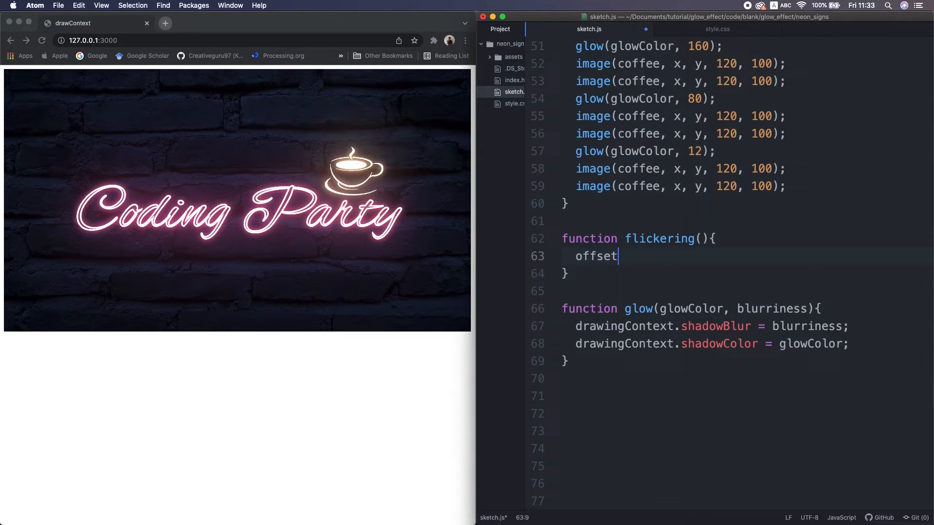
{"action": "type", "text": "+= 0.08"}
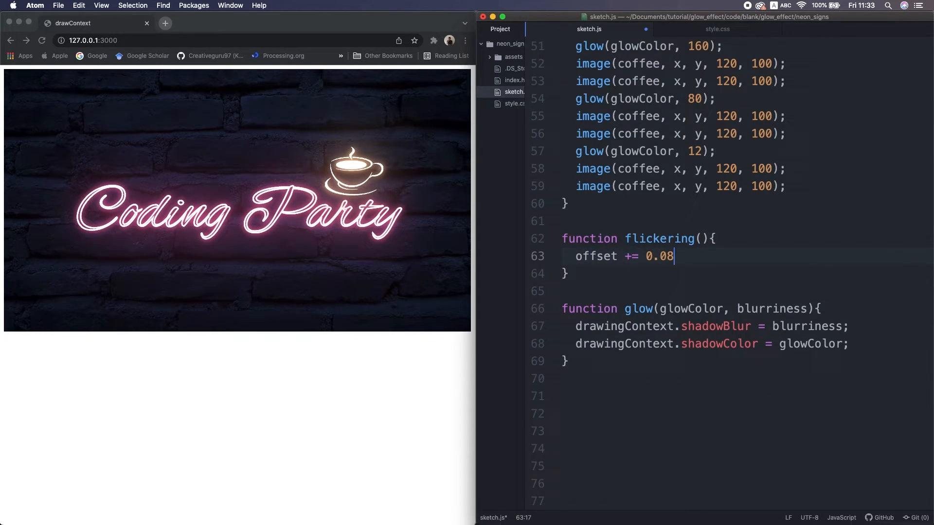
{"action": "type", "text": "let n ="}
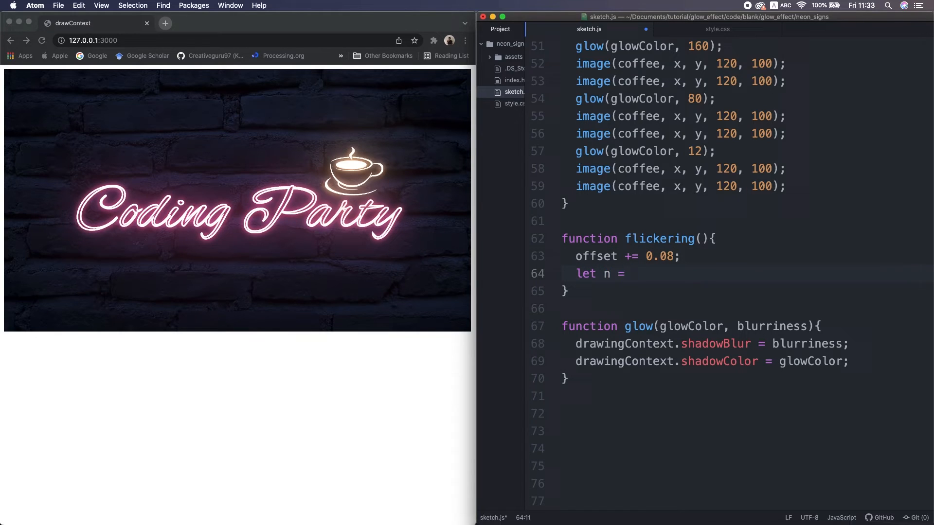
{"action": "type", "text": "noise(offset);"}
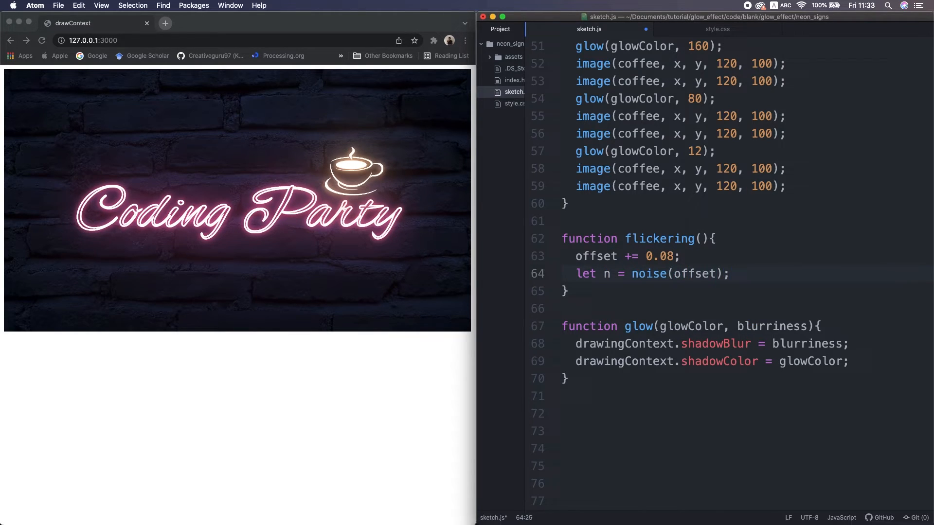
{"action": "type", "text": "if(n < 0.30)"}
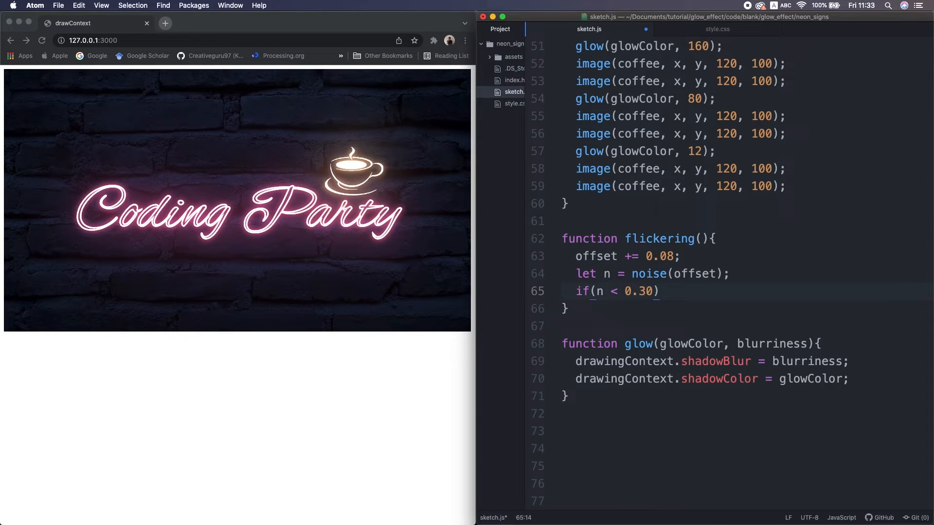
{"action": "type", "text": "return 0;"}
{"action": "type", "text": "else return"}
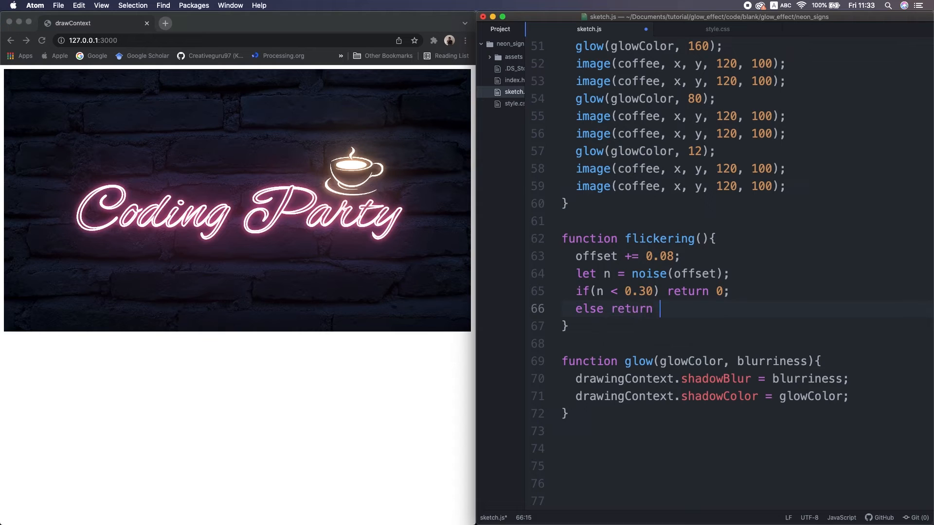
{"action": "type", "text": "100;"}
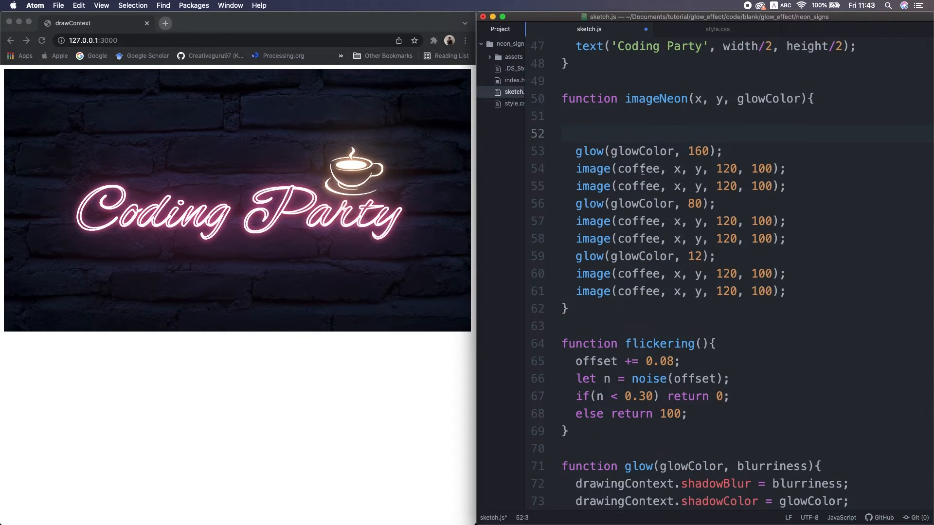
Draw a dim base coffee image with tint(0, 0, 40, 100) at the top of imageNeon
{"action": "type", "text": "image(coffee, x, y, 120, 100);"}
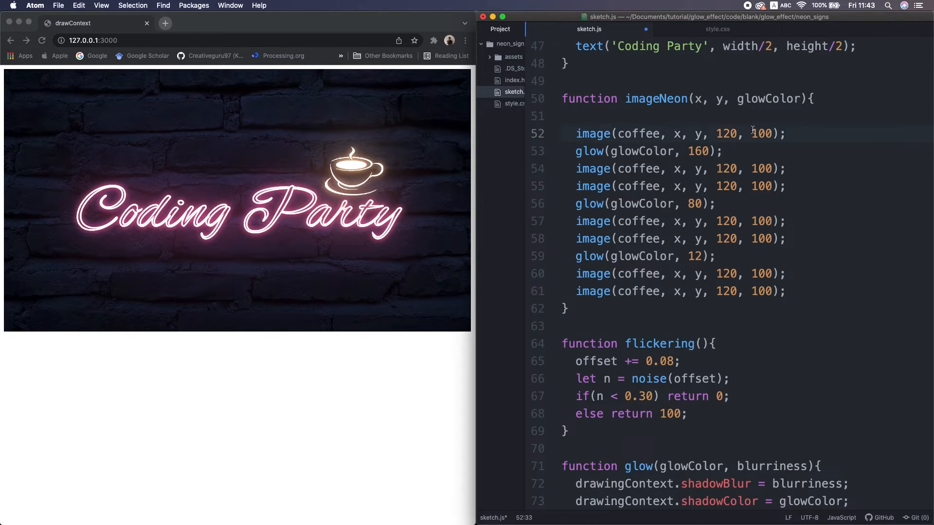
{"action": "type", "text": "tint()"}
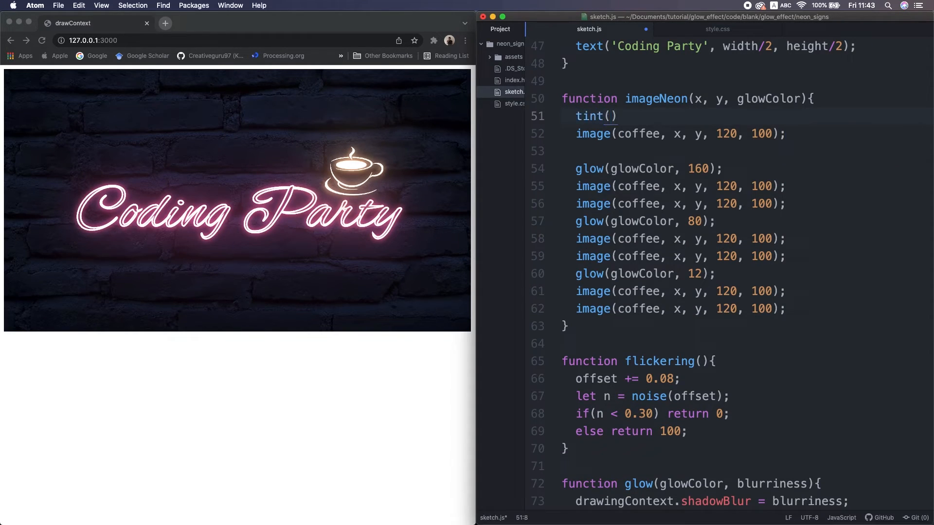
{"action": "type", "text": "0, 0, 40, 100"}
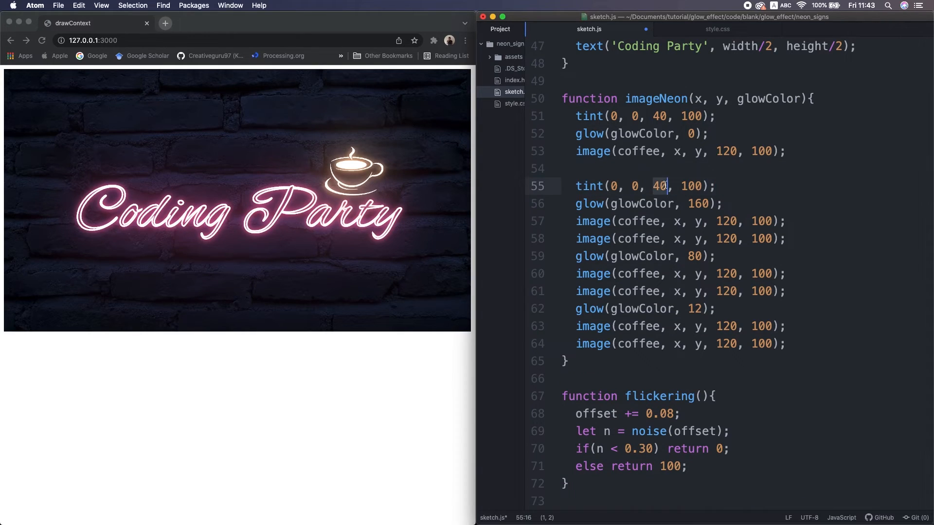
Tint the glowing coffee layers with tint(0, 0, 100, flickering())
{"action": "type", "text": "100"}
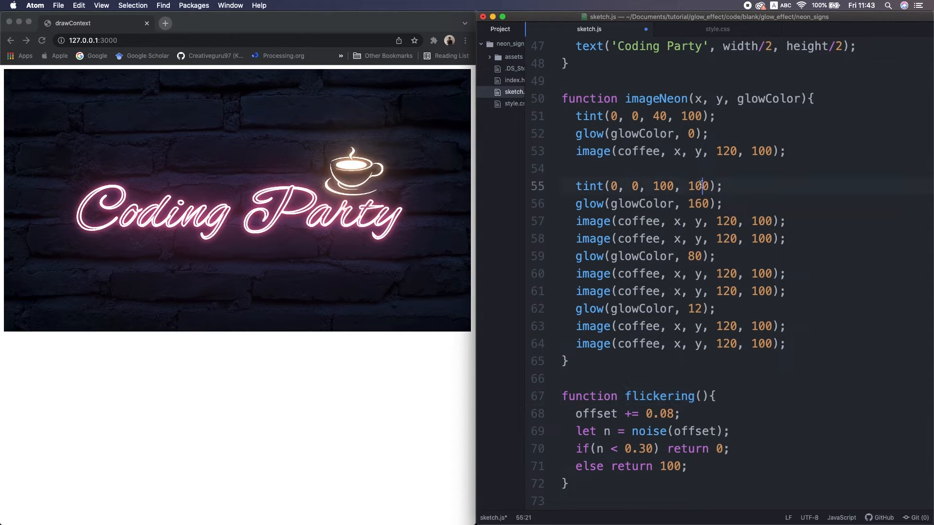
{"action": "type", "text": "flickering()"}
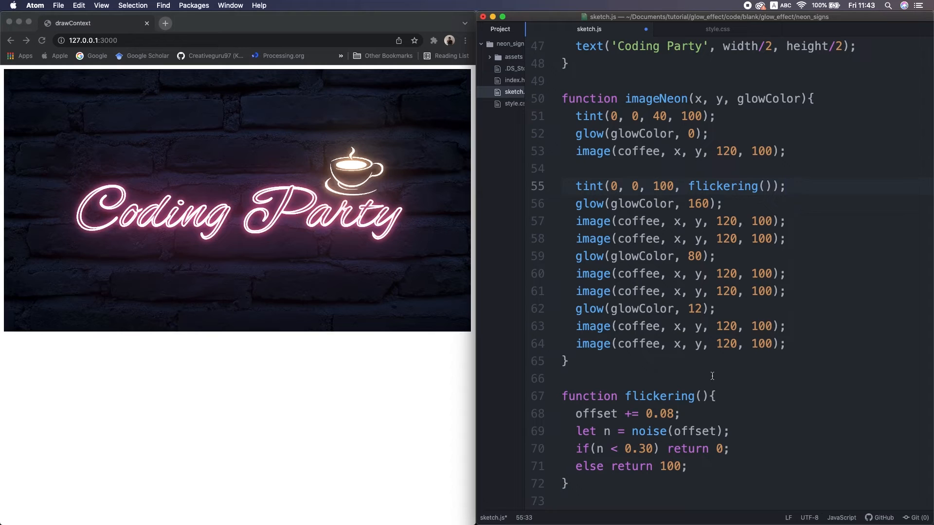
{"action": "left_click", "coordinate": [567, 361]}
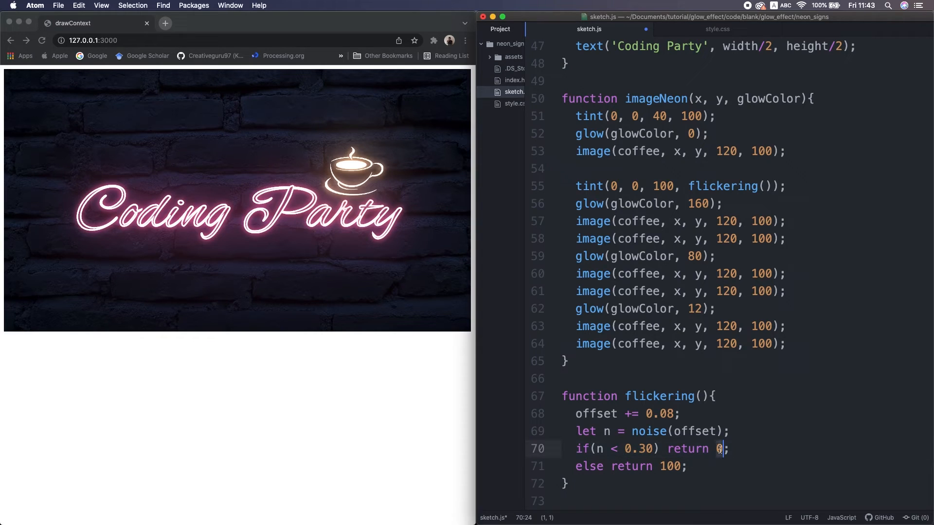
{"action": "left_click", "coordinate": [709, 204]}
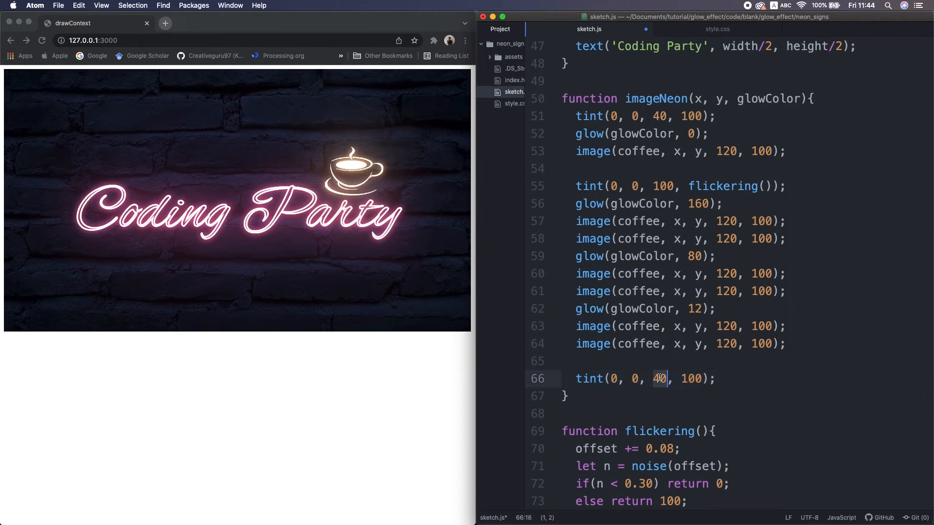
End imageNeon with tint(0, 0, 100, 100) and bring the Chrome preview forward
{"action": "type", "text": "100"}
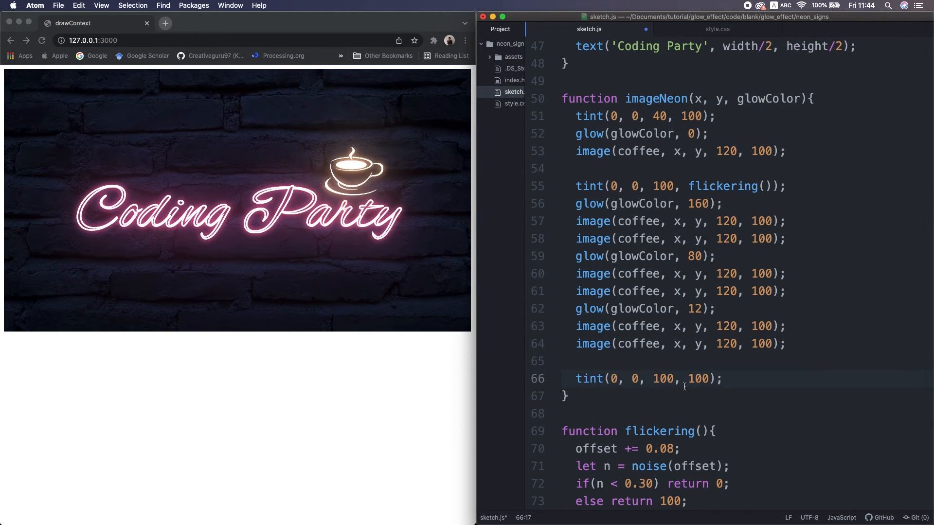
{"action": "left_click", "coordinate": [722, 379]}
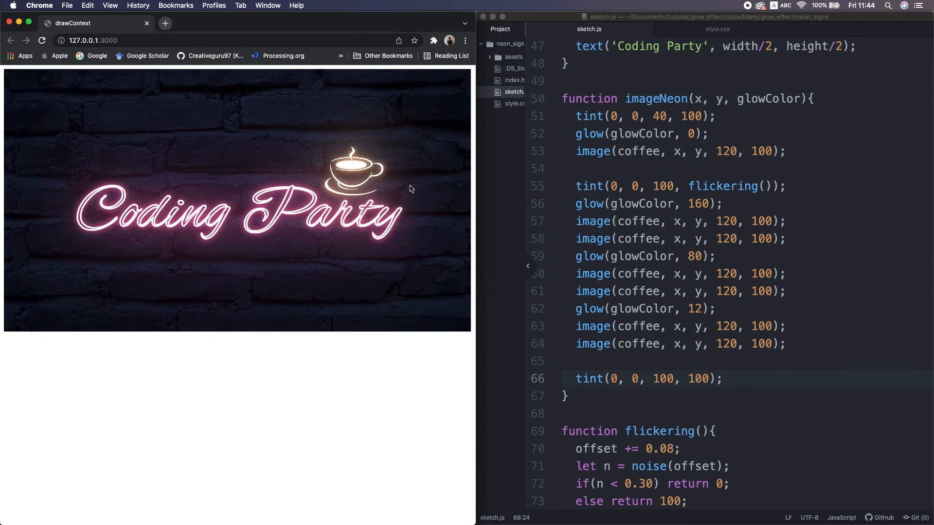
{"action": "mouse_move", "coordinate": [400, 241]}
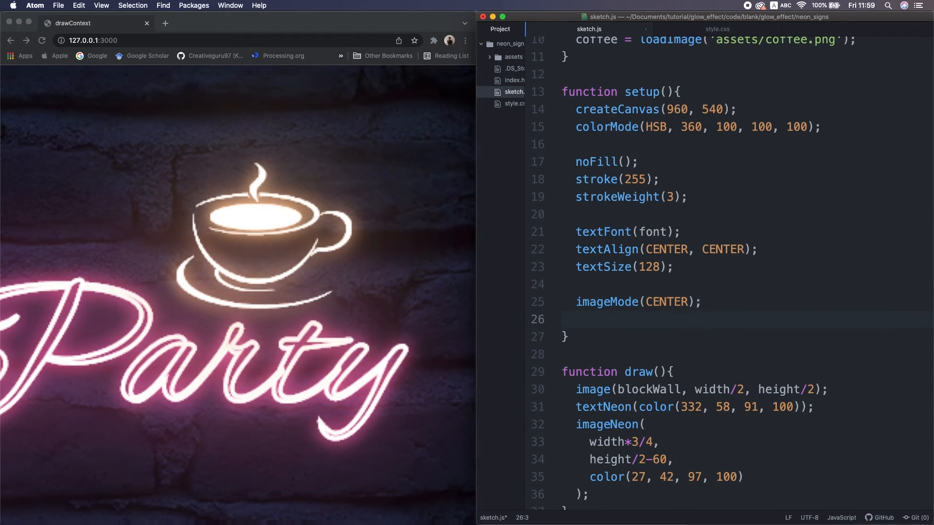
Add pixelDensity(2) with a 'High reso, slows frame rate' comment, and frameRate(24) in draw
{"action": "type", "text": "pixelDensity(2);//High reso, slows frame rate"}
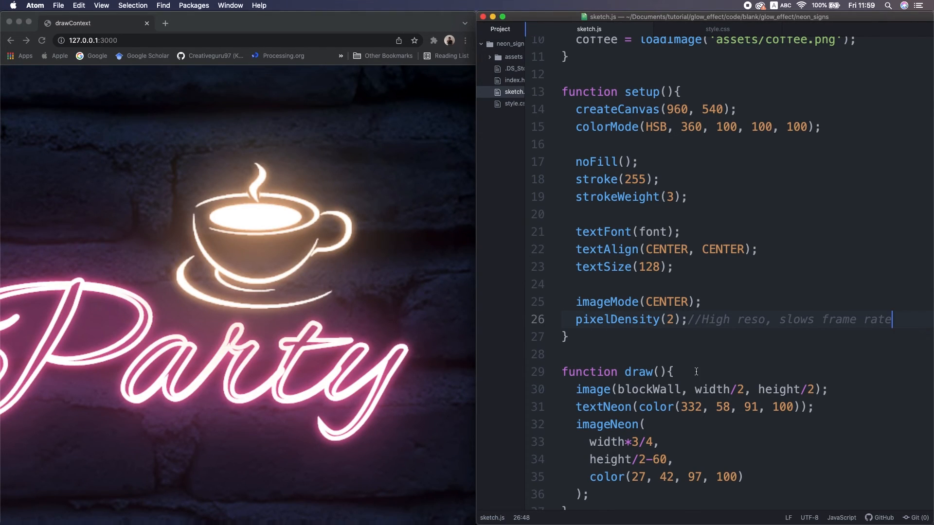
{"action": "type", "text": "frame"}
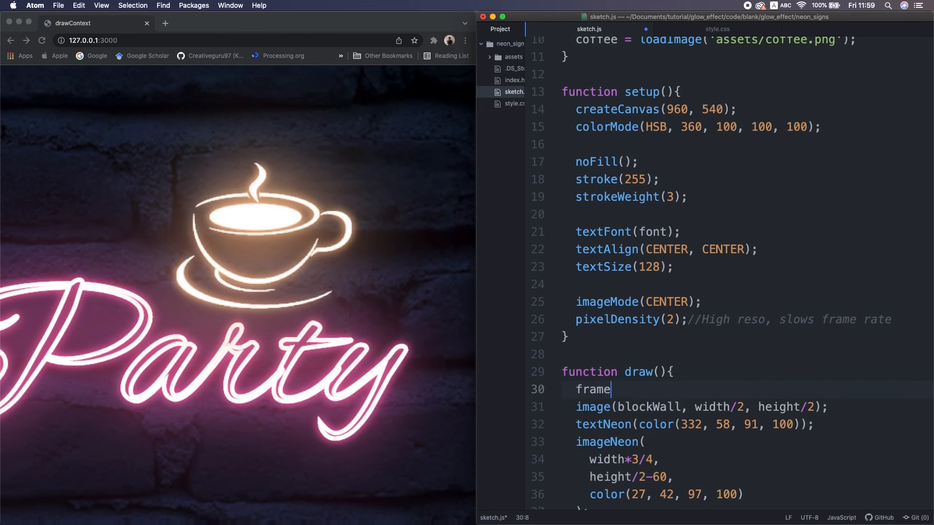
{"action": "type", "text": "Rate(24);"}
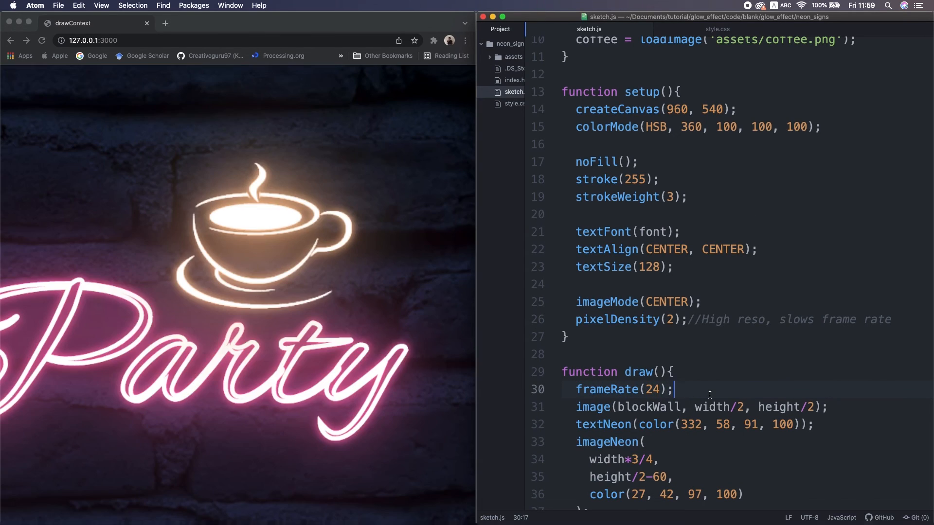